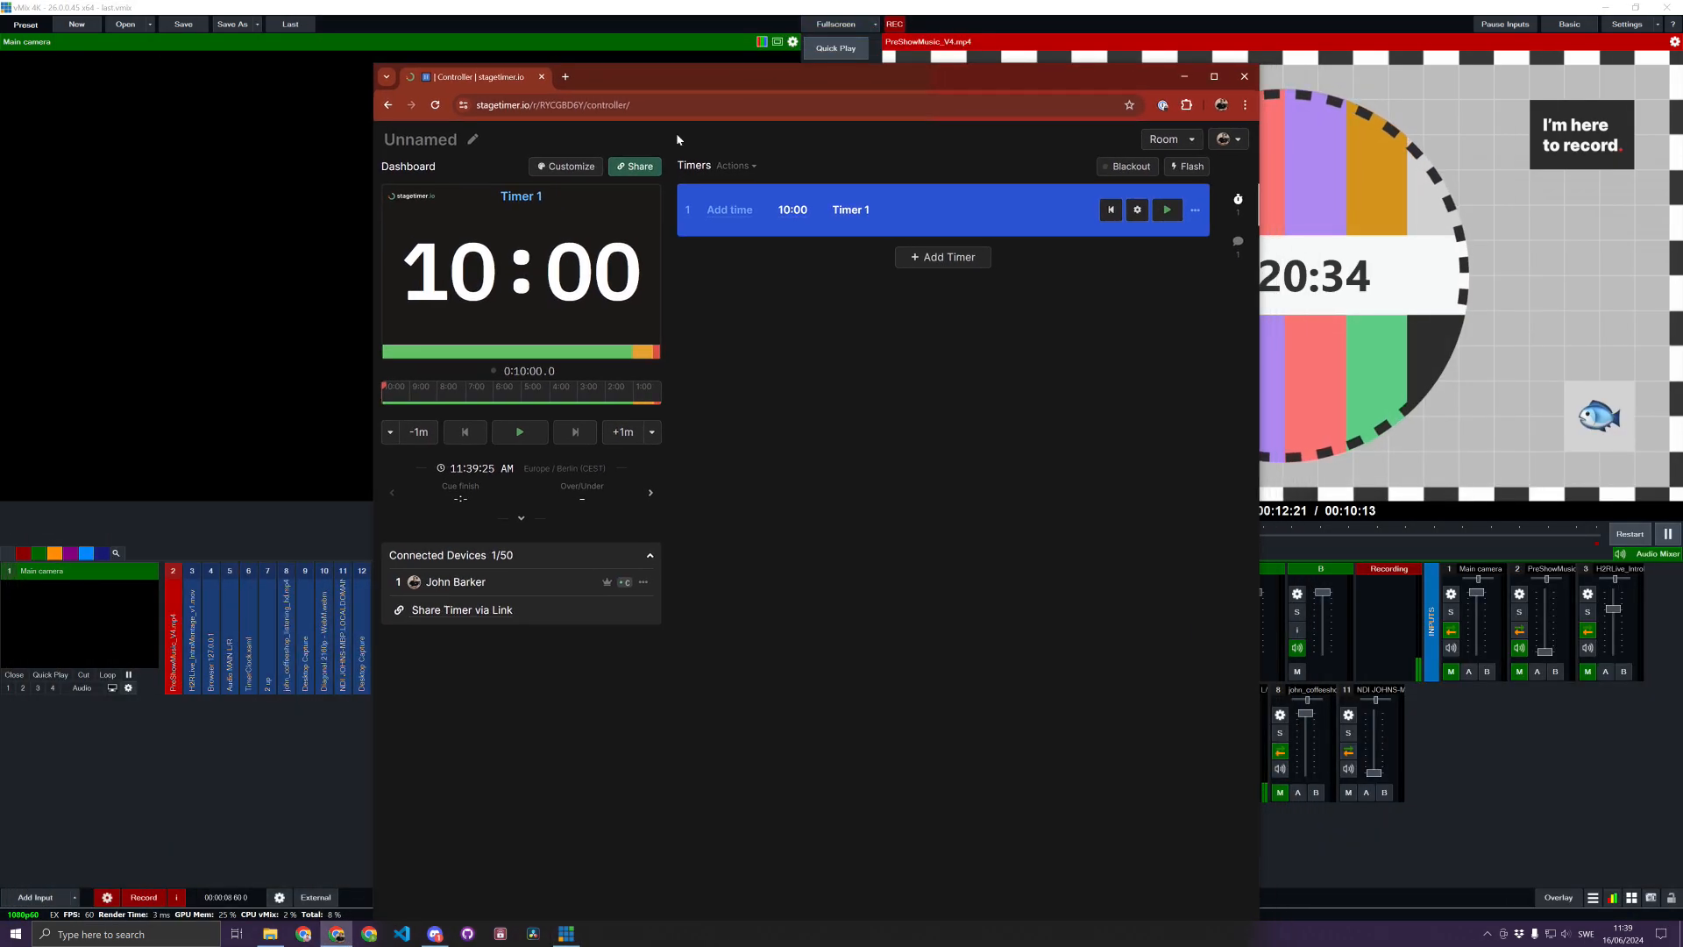
Minimize the Chrome stagetimer controller showing the 10:00 timer to reveal vMix.
left_click(633, 166)
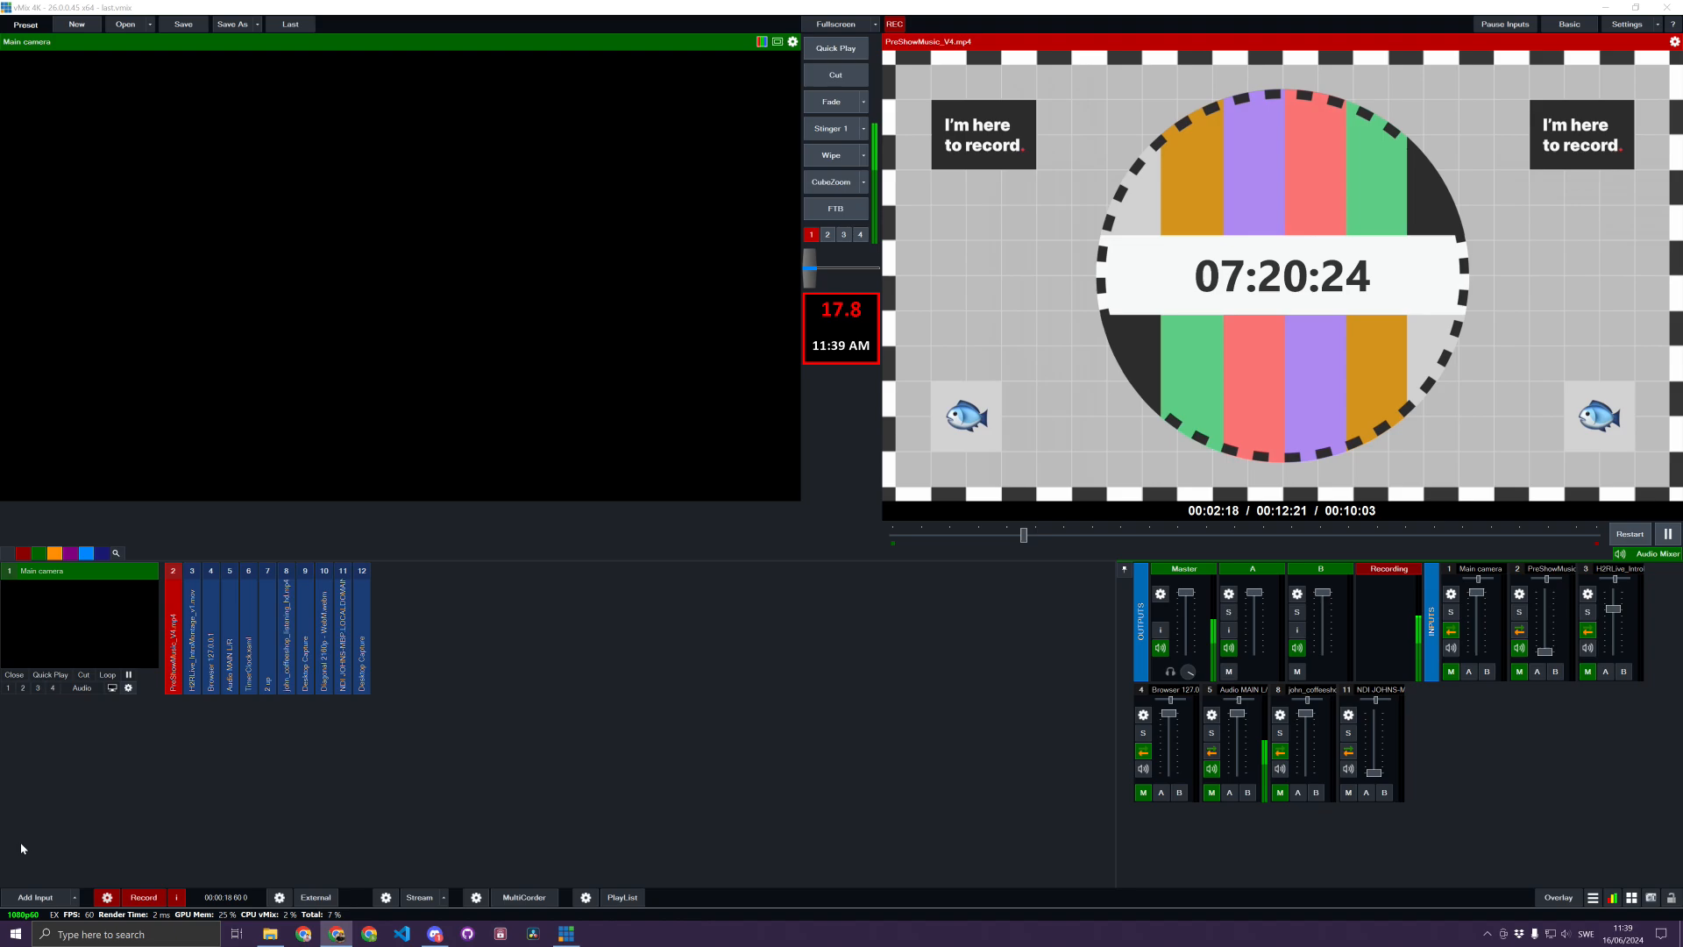
mouse_move(35, 895)
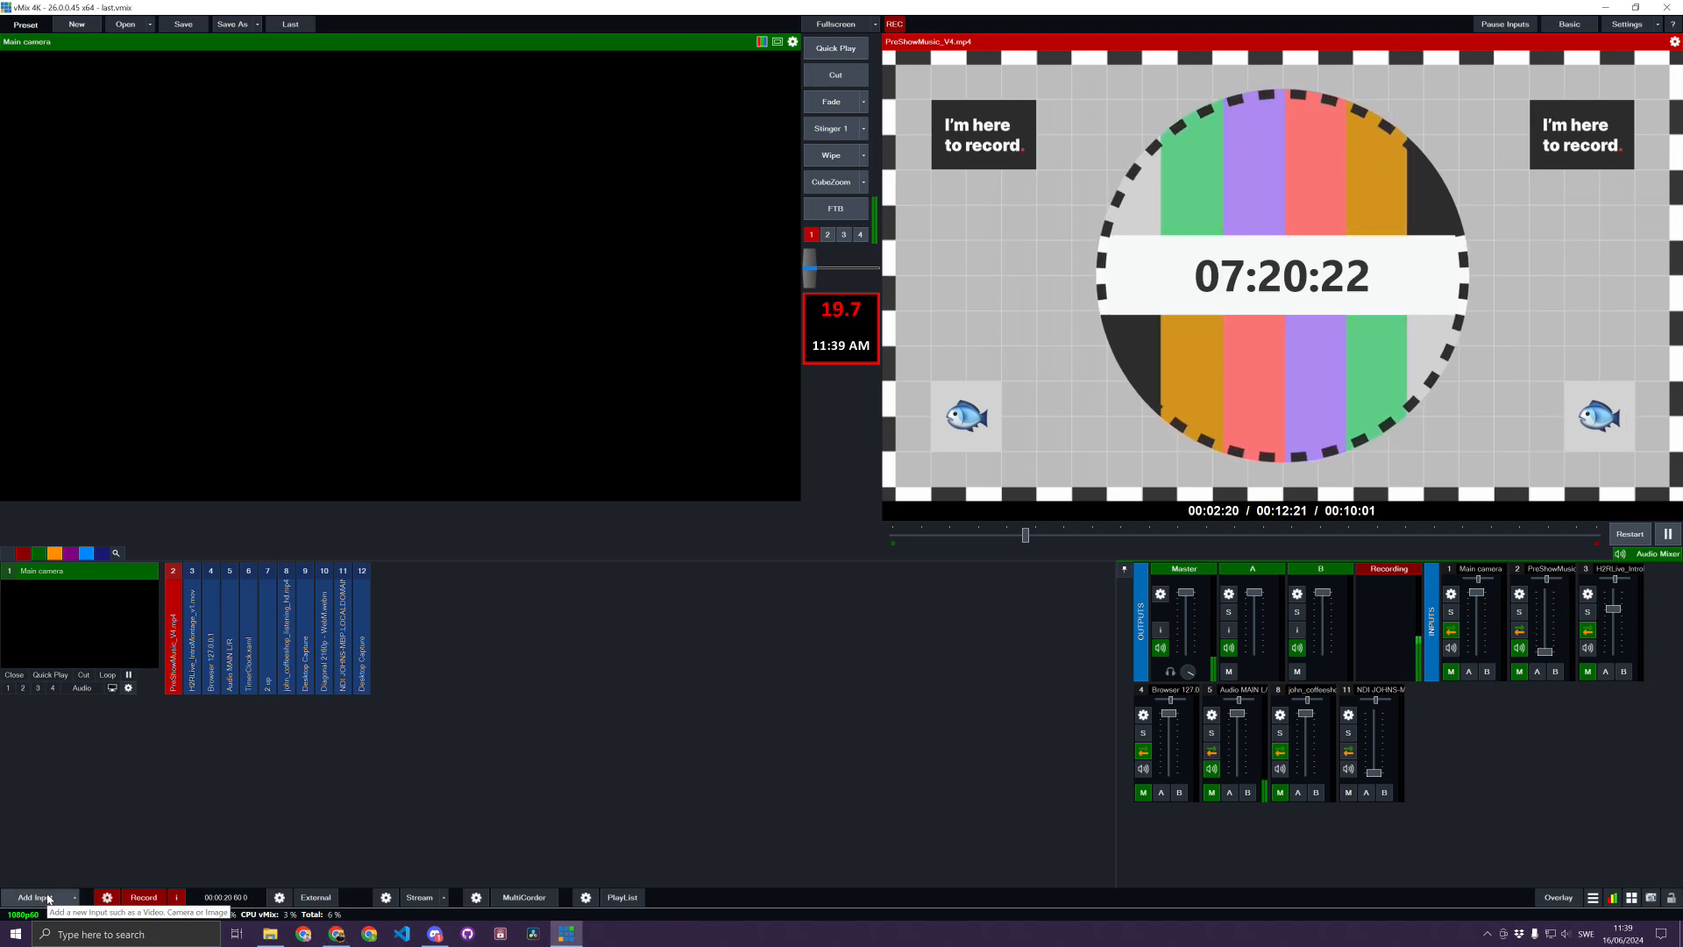
Open vMix's Input Select dialog with the Add Input button.
left_click(38, 897)
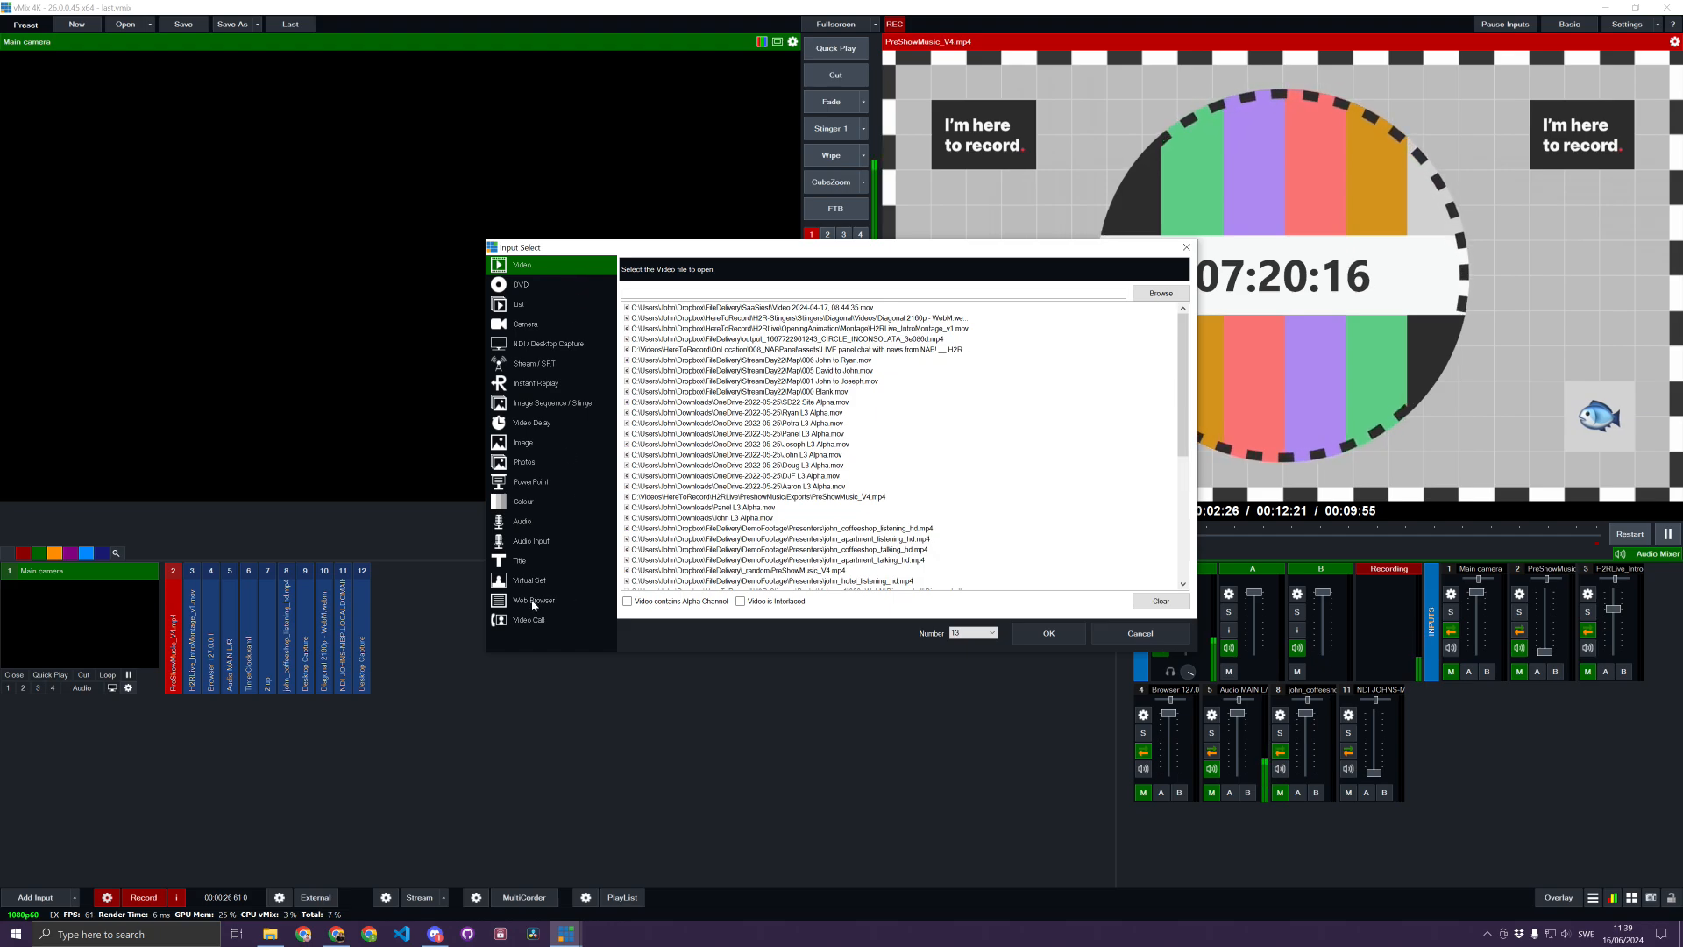
Add a Web Browser input for the stagetimer URL at 1920x1080 using engine V103.
left_click(531, 598)
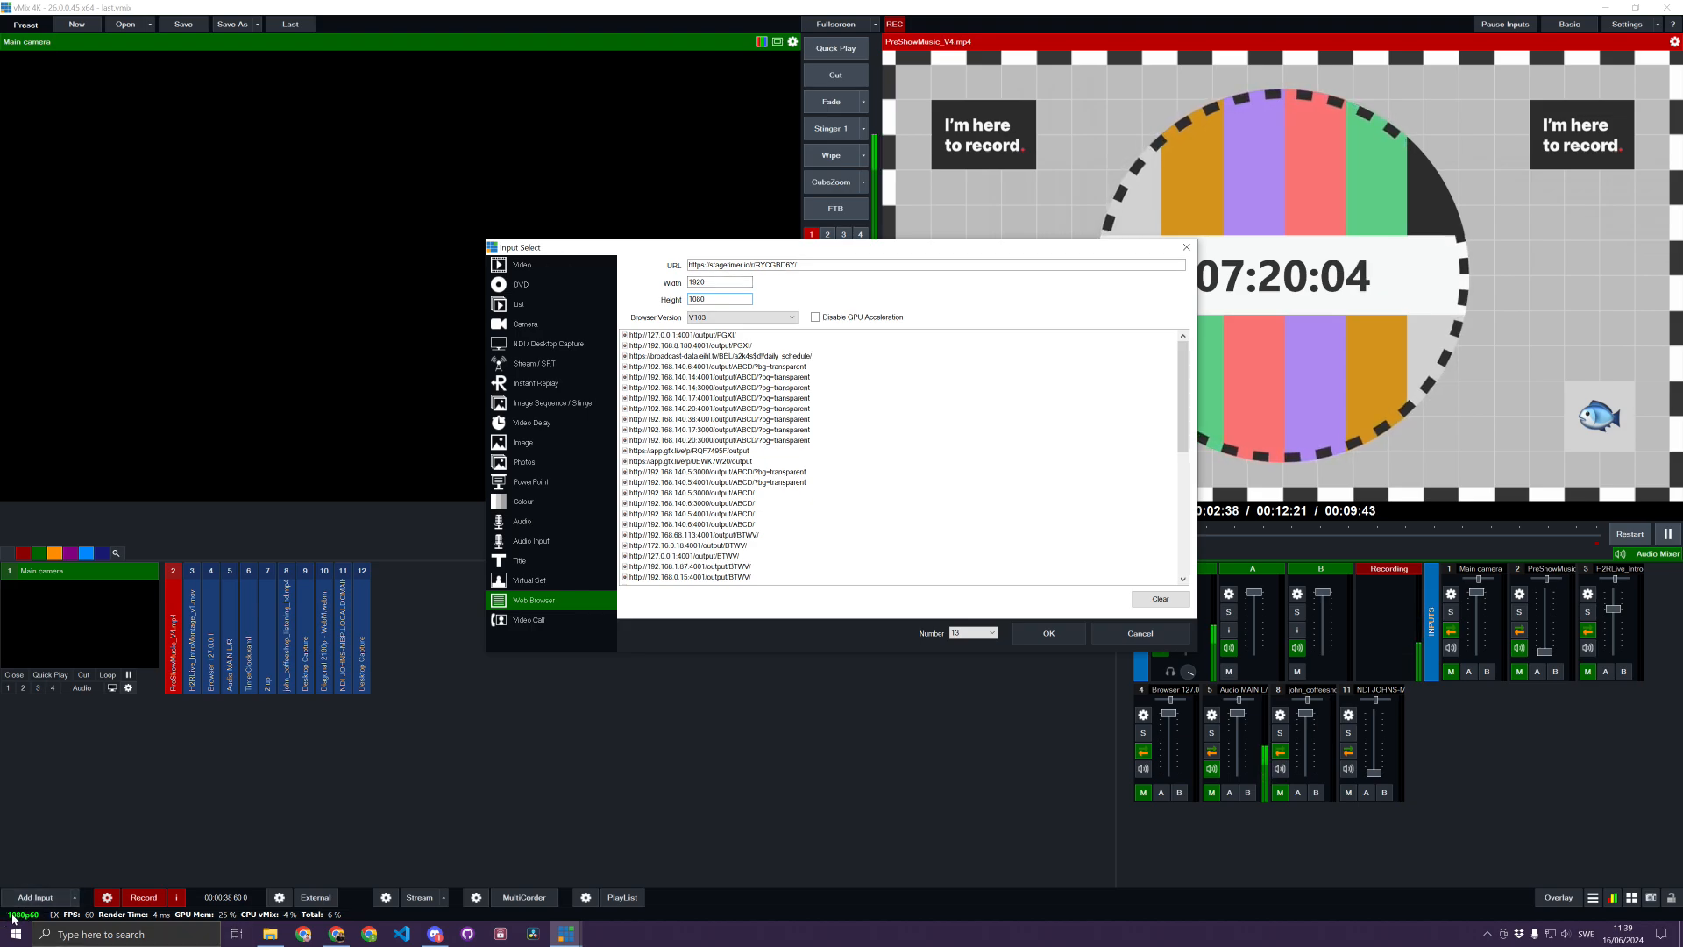
mouse_move(59, 862)
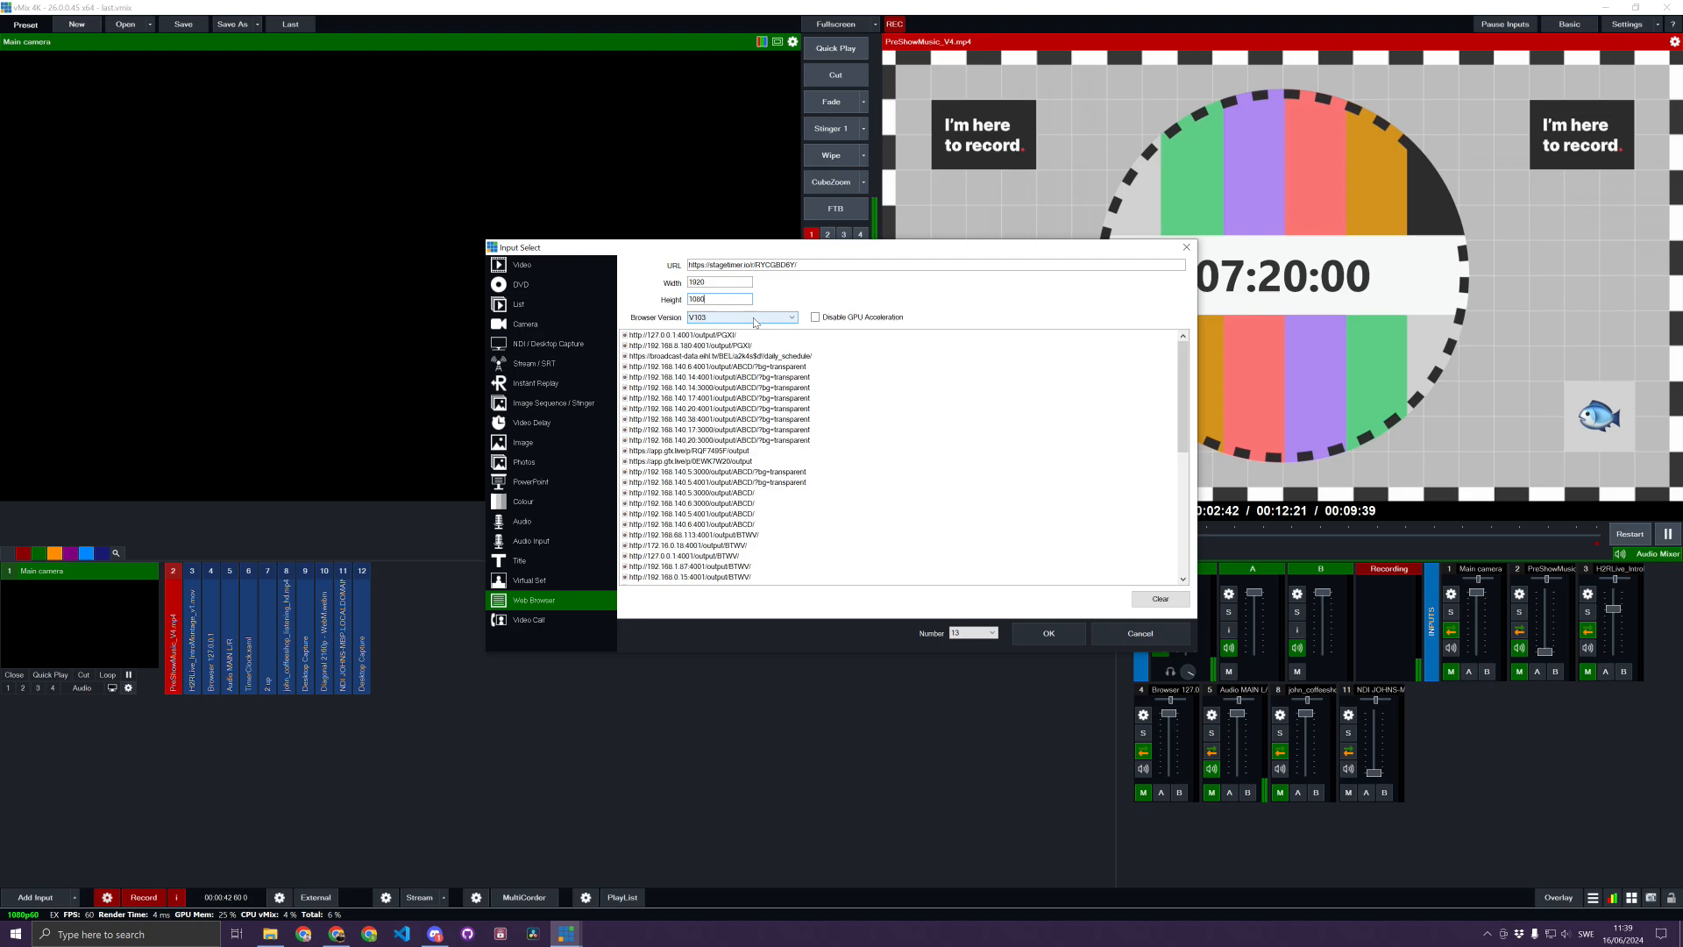
left_click(790, 316)
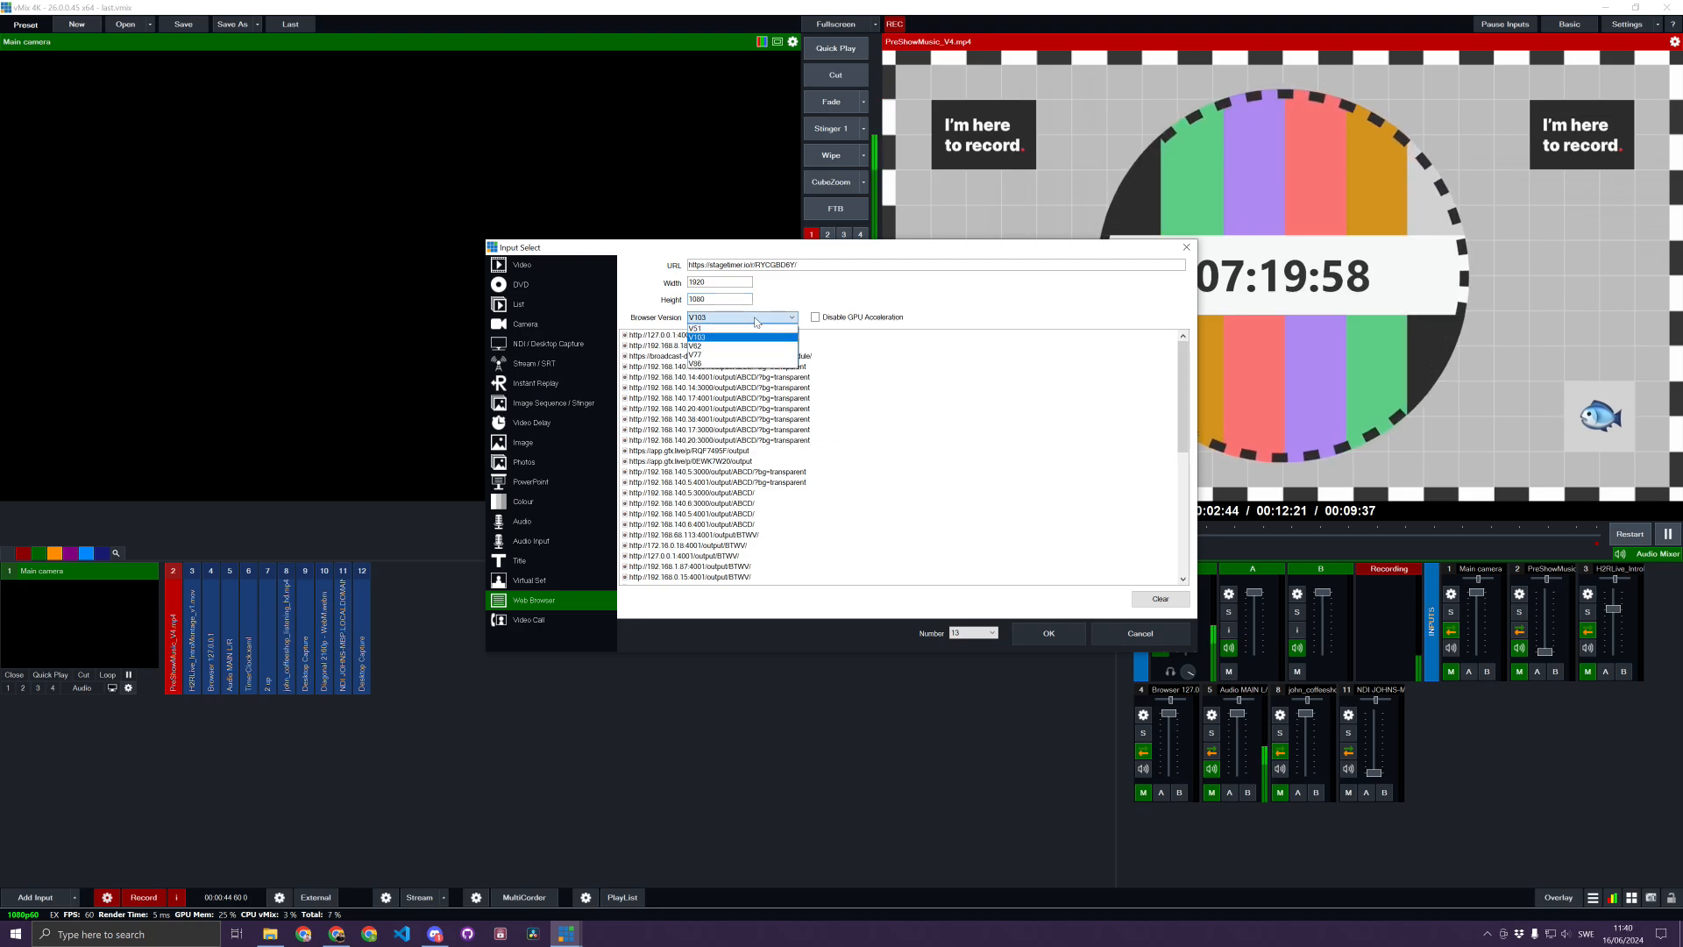
left_click(696, 327)
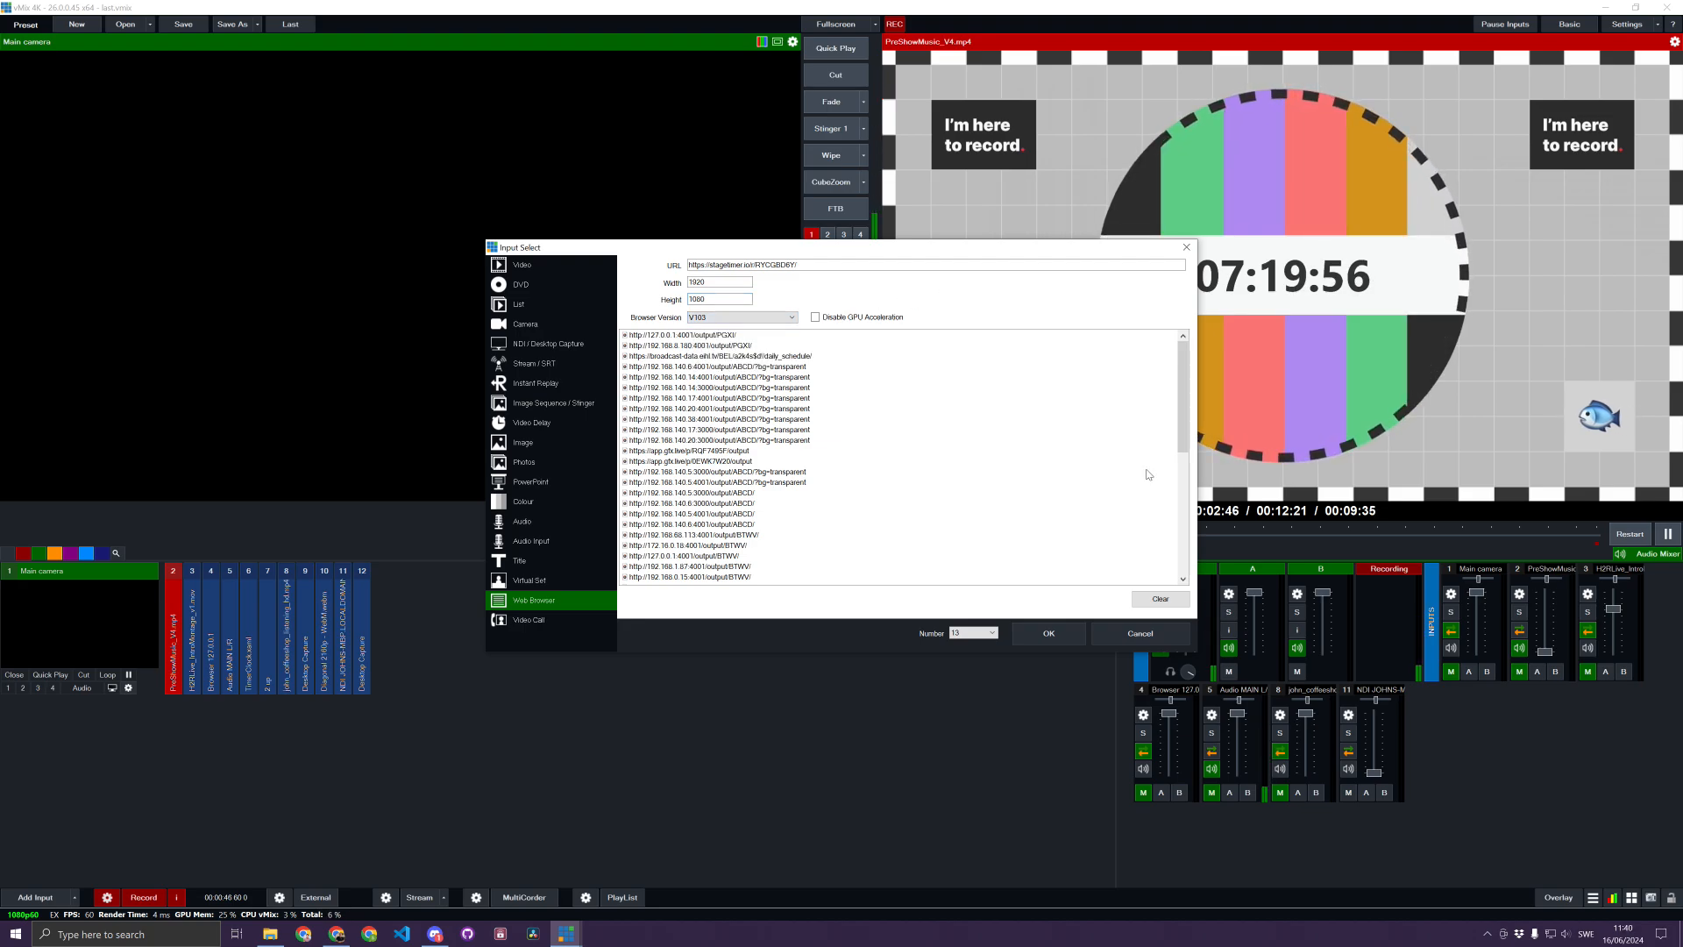
left_click(1047, 632)
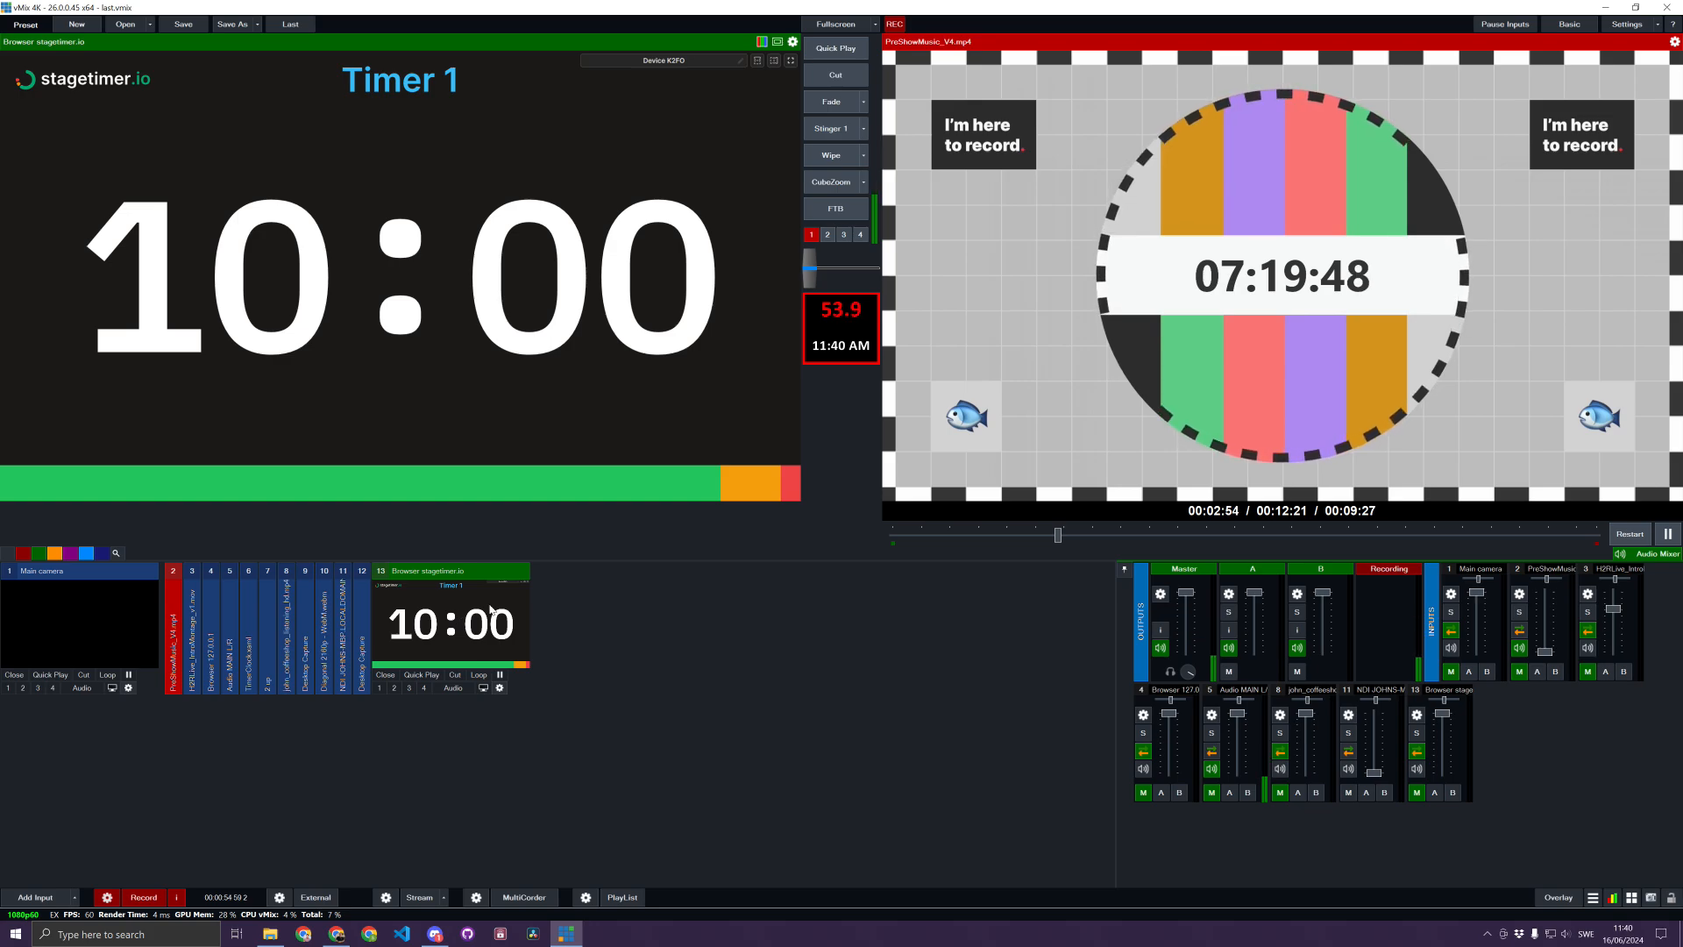
mouse_move(348, 316)
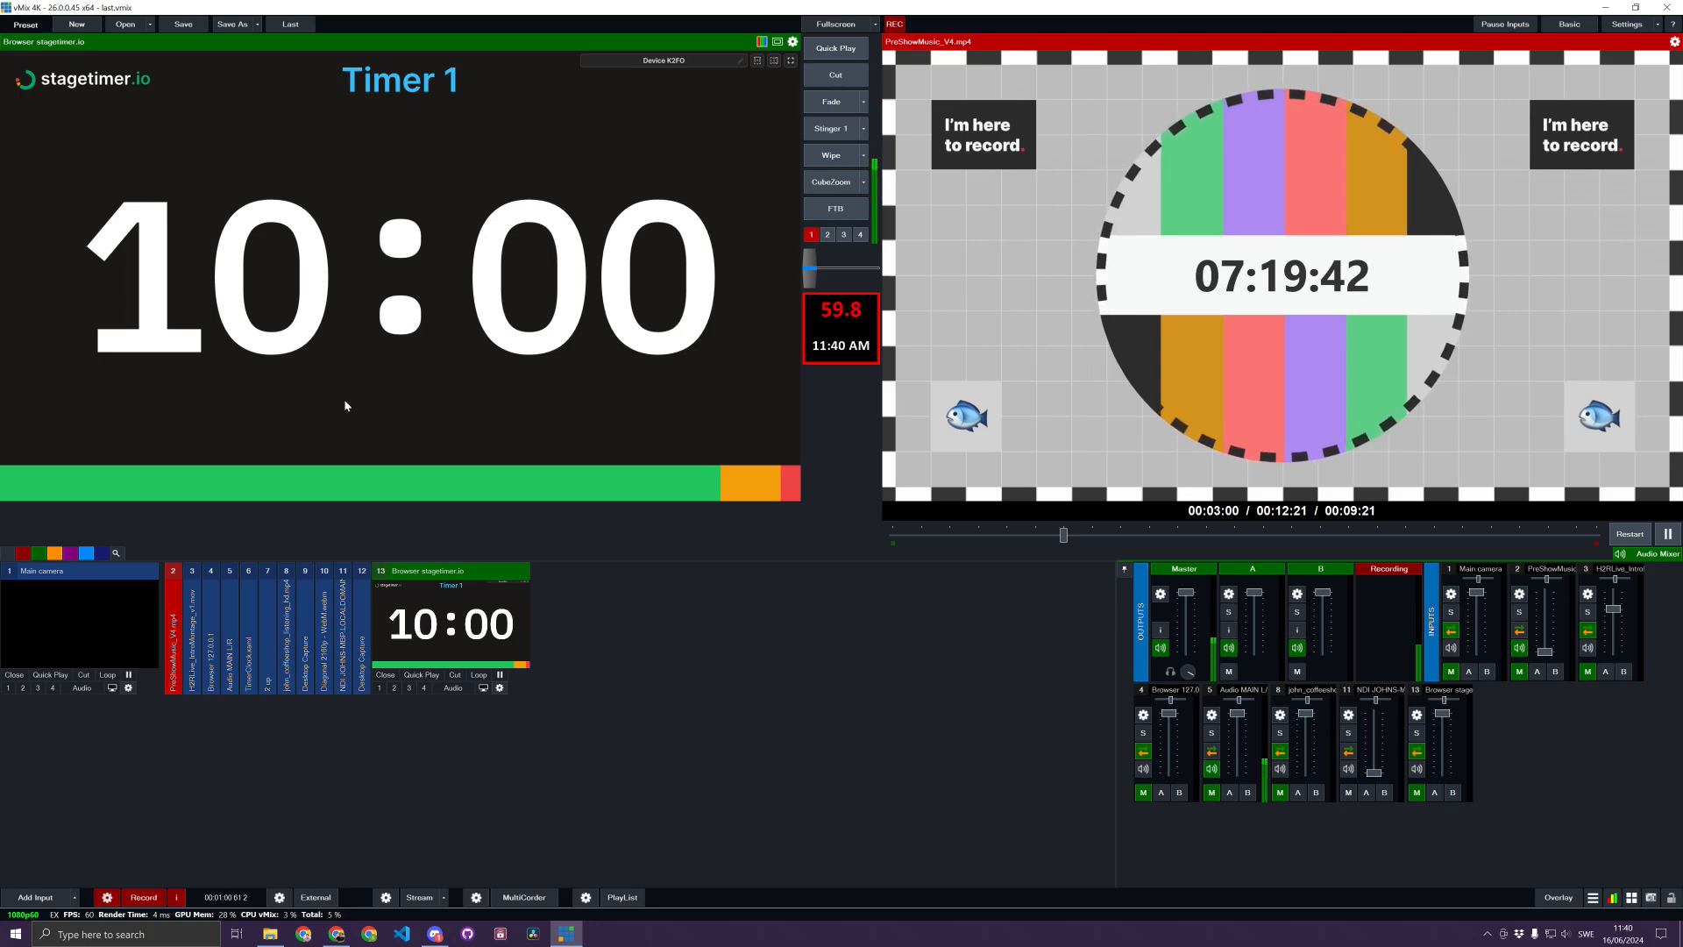
Open the options menu for the loaded stagetimer.io input 13 showing Timer 1 at 10:00.
right_click(473, 625)
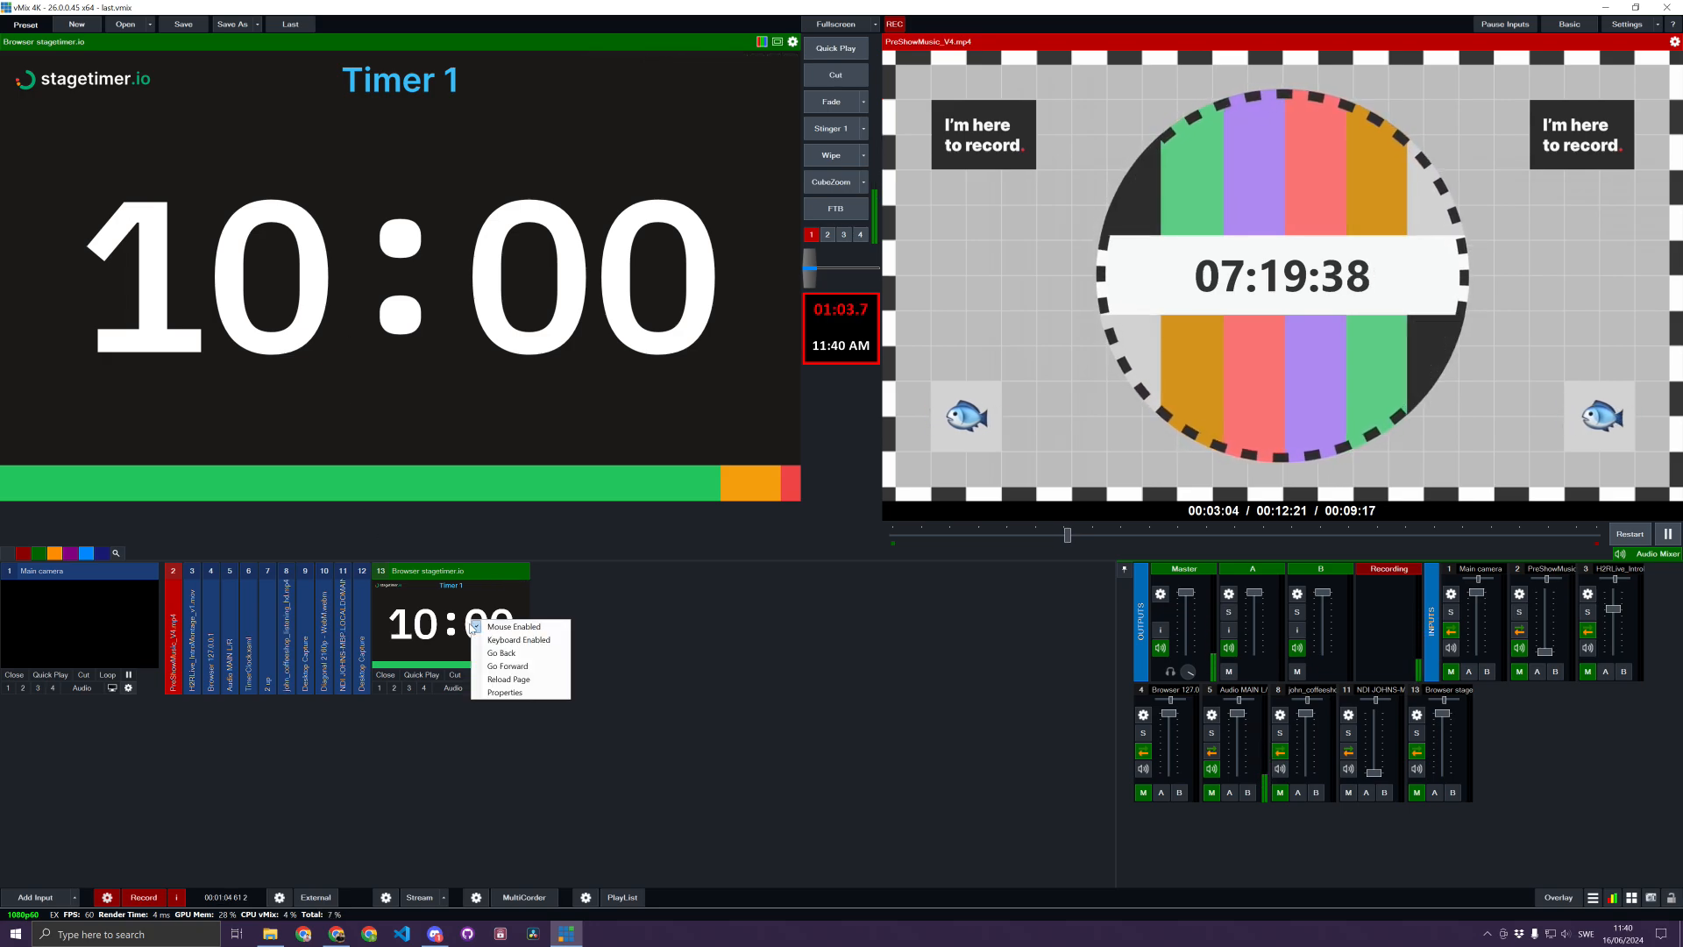
mouse_move(518, 640)
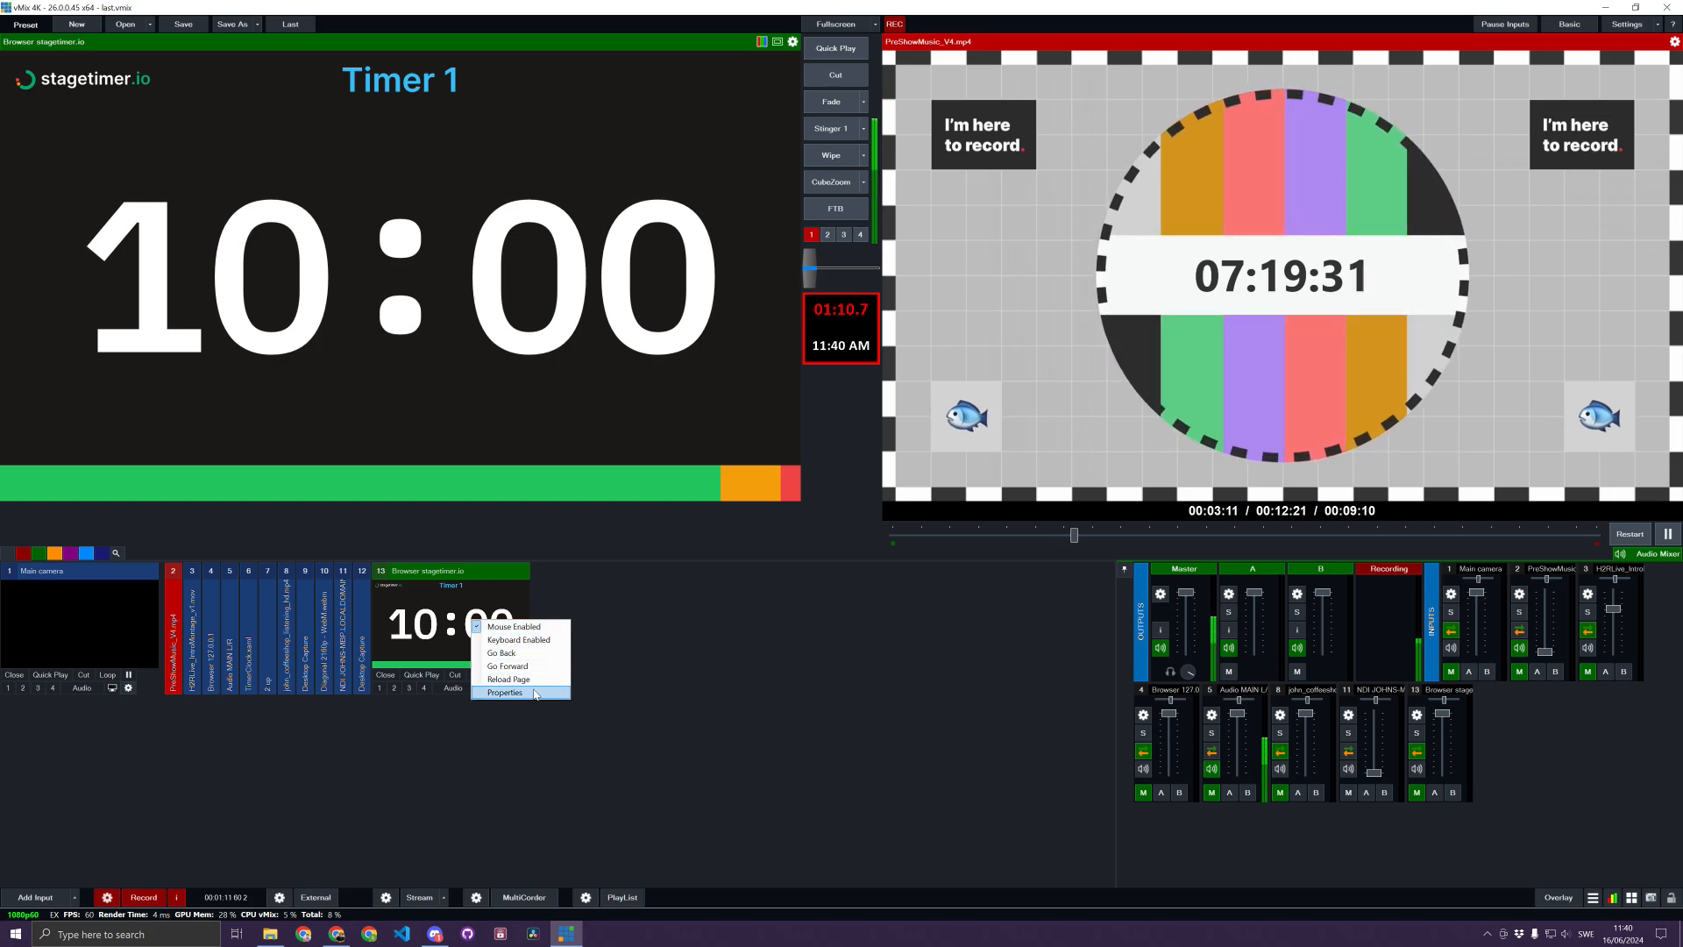
left_click(502, 691)
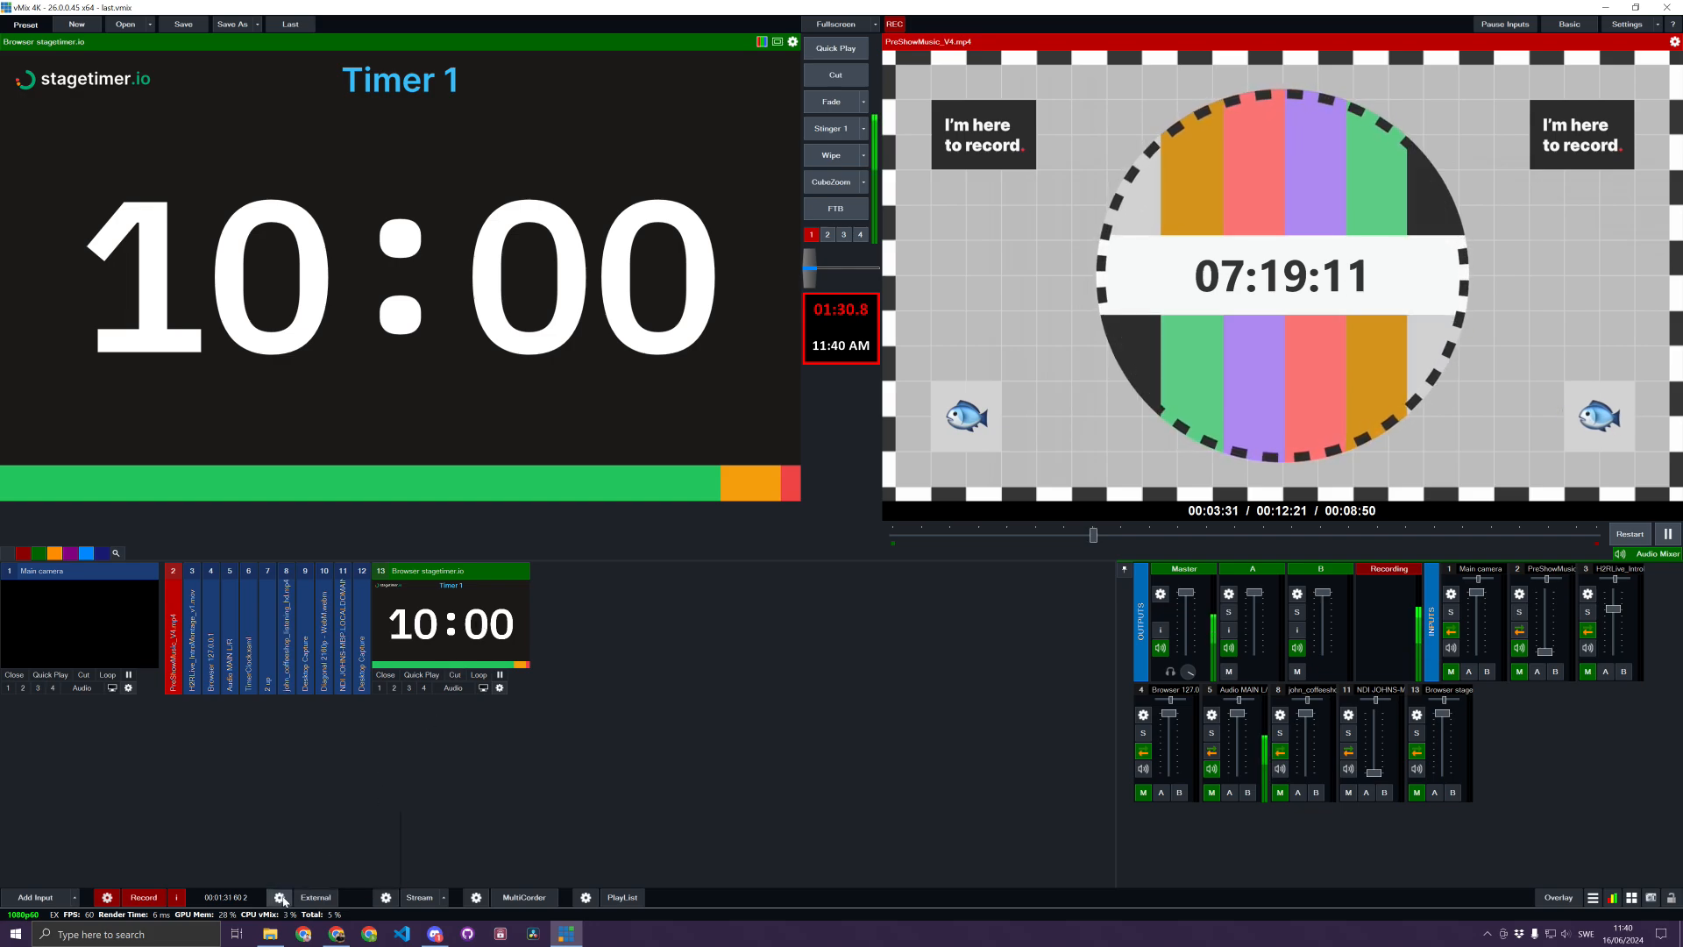
left_click(280, 898)
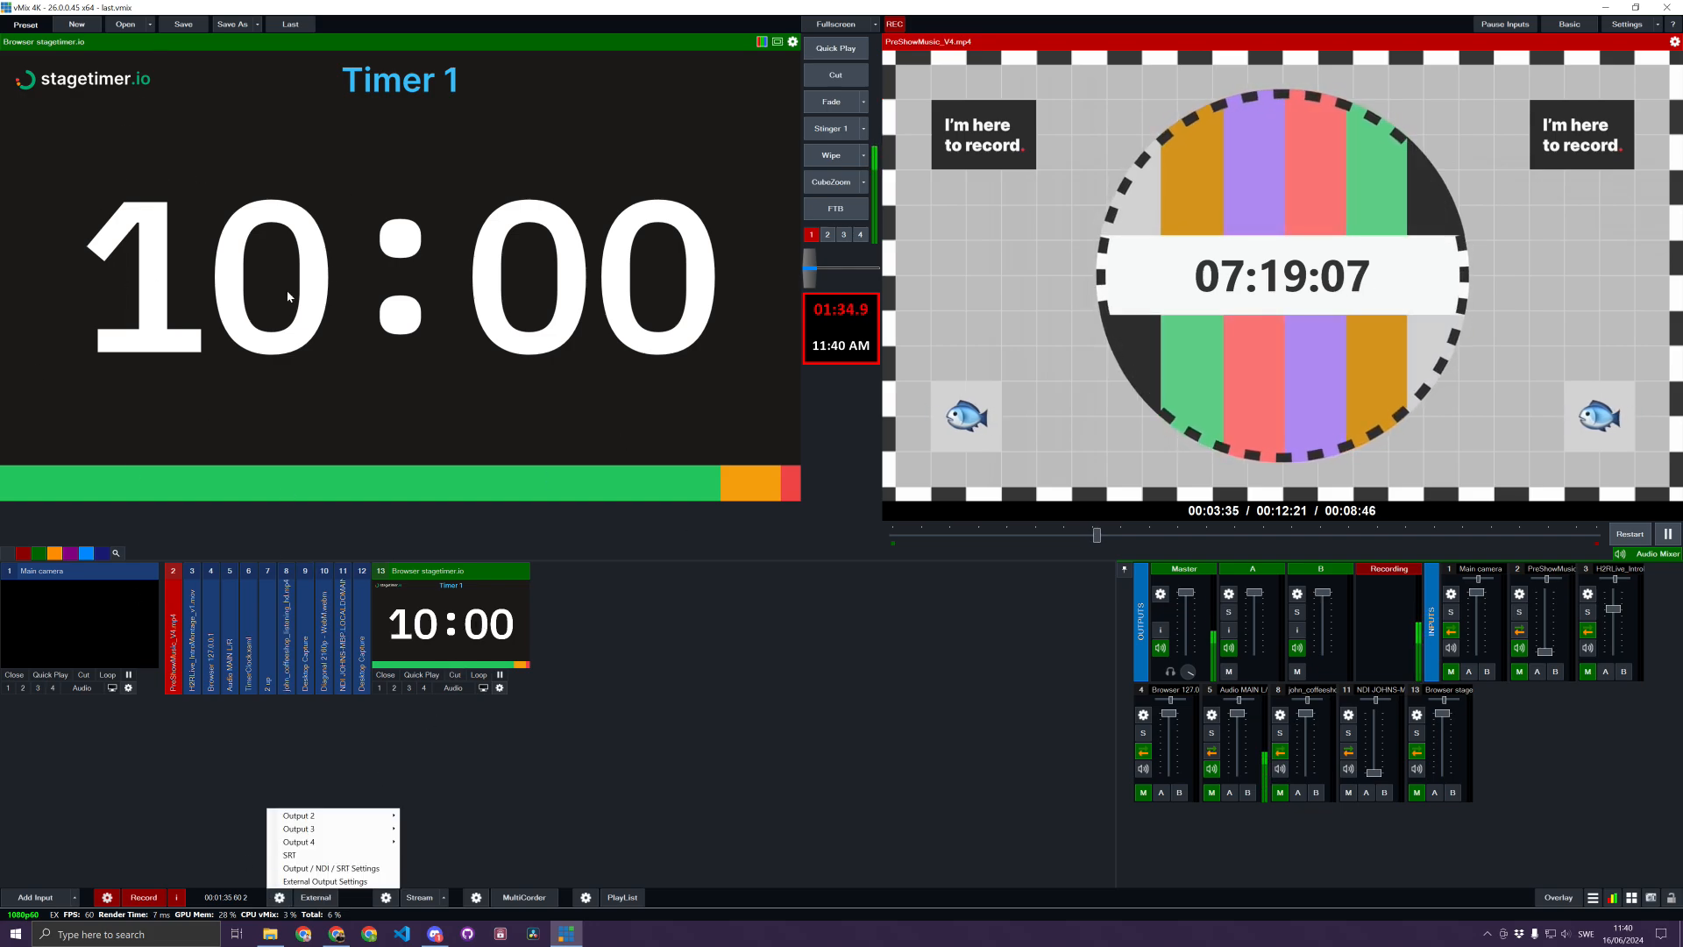
mouse_move(783, 725)
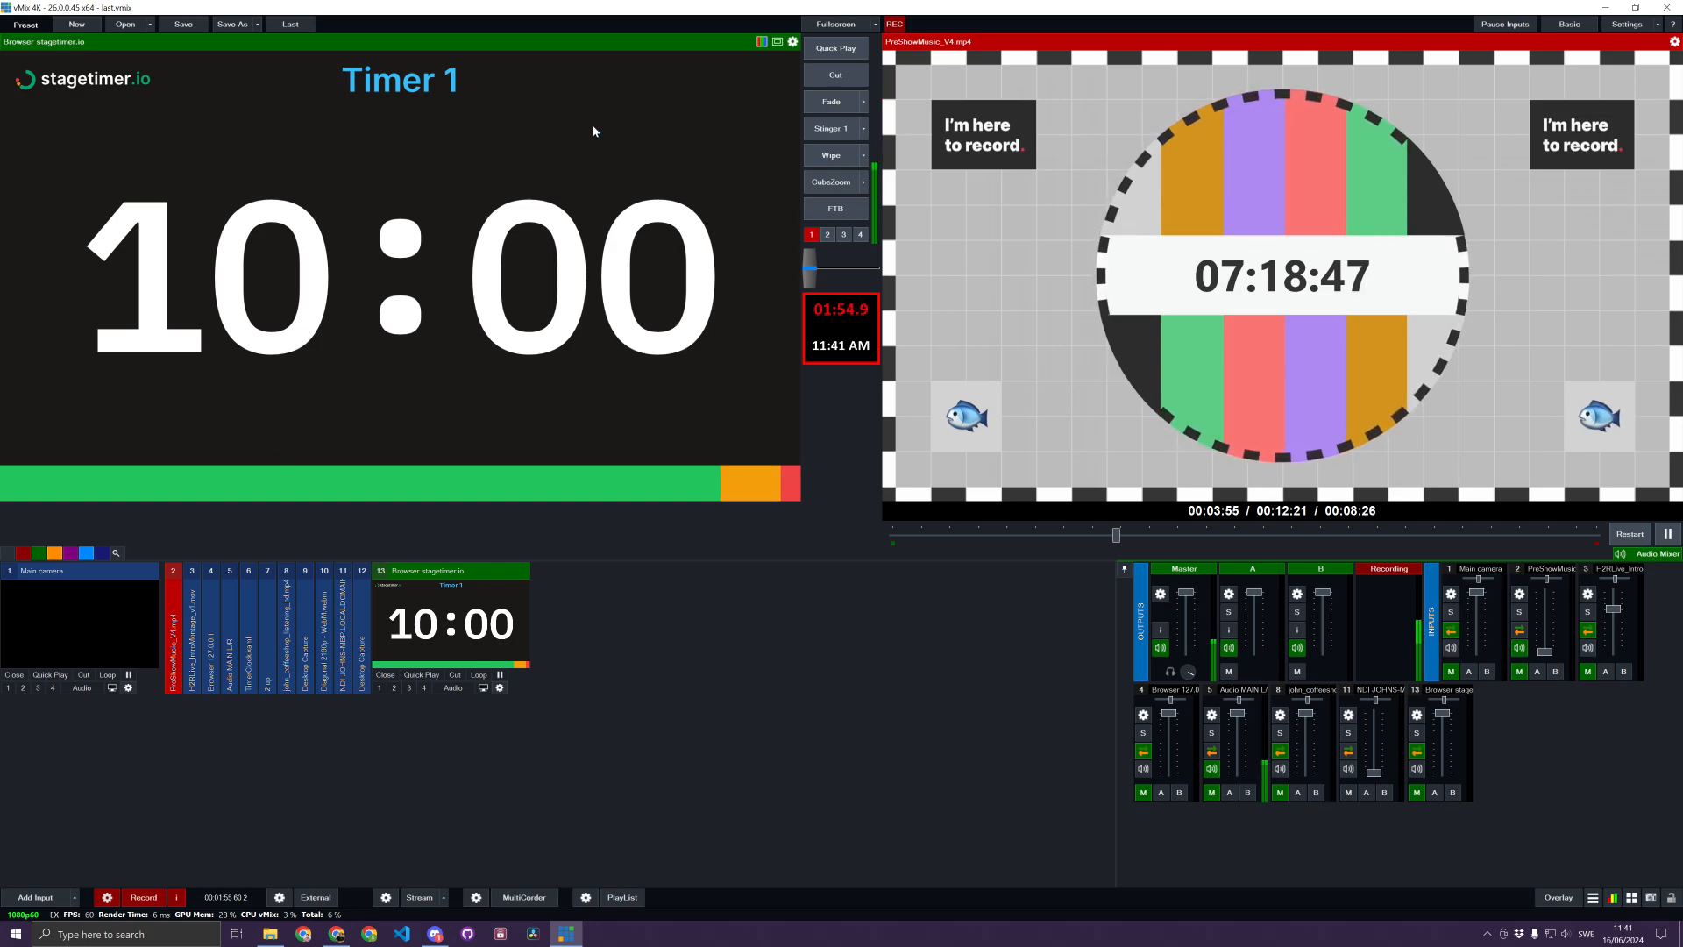
mouse_move(460, 484)
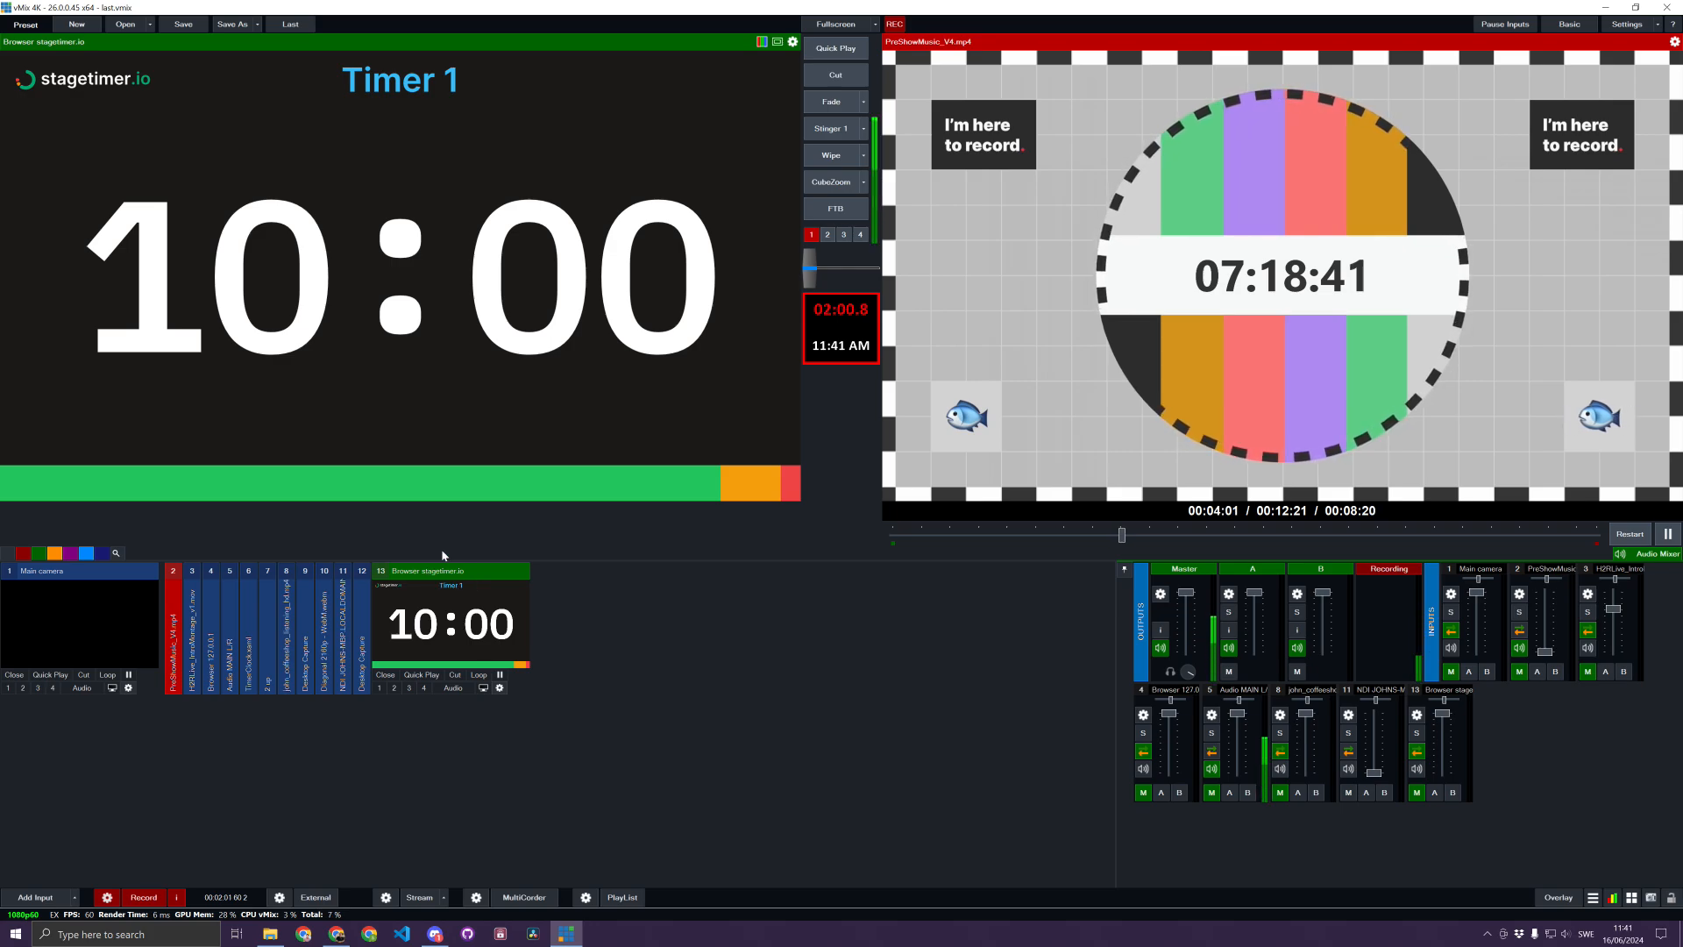
mouse_move(429, 579)
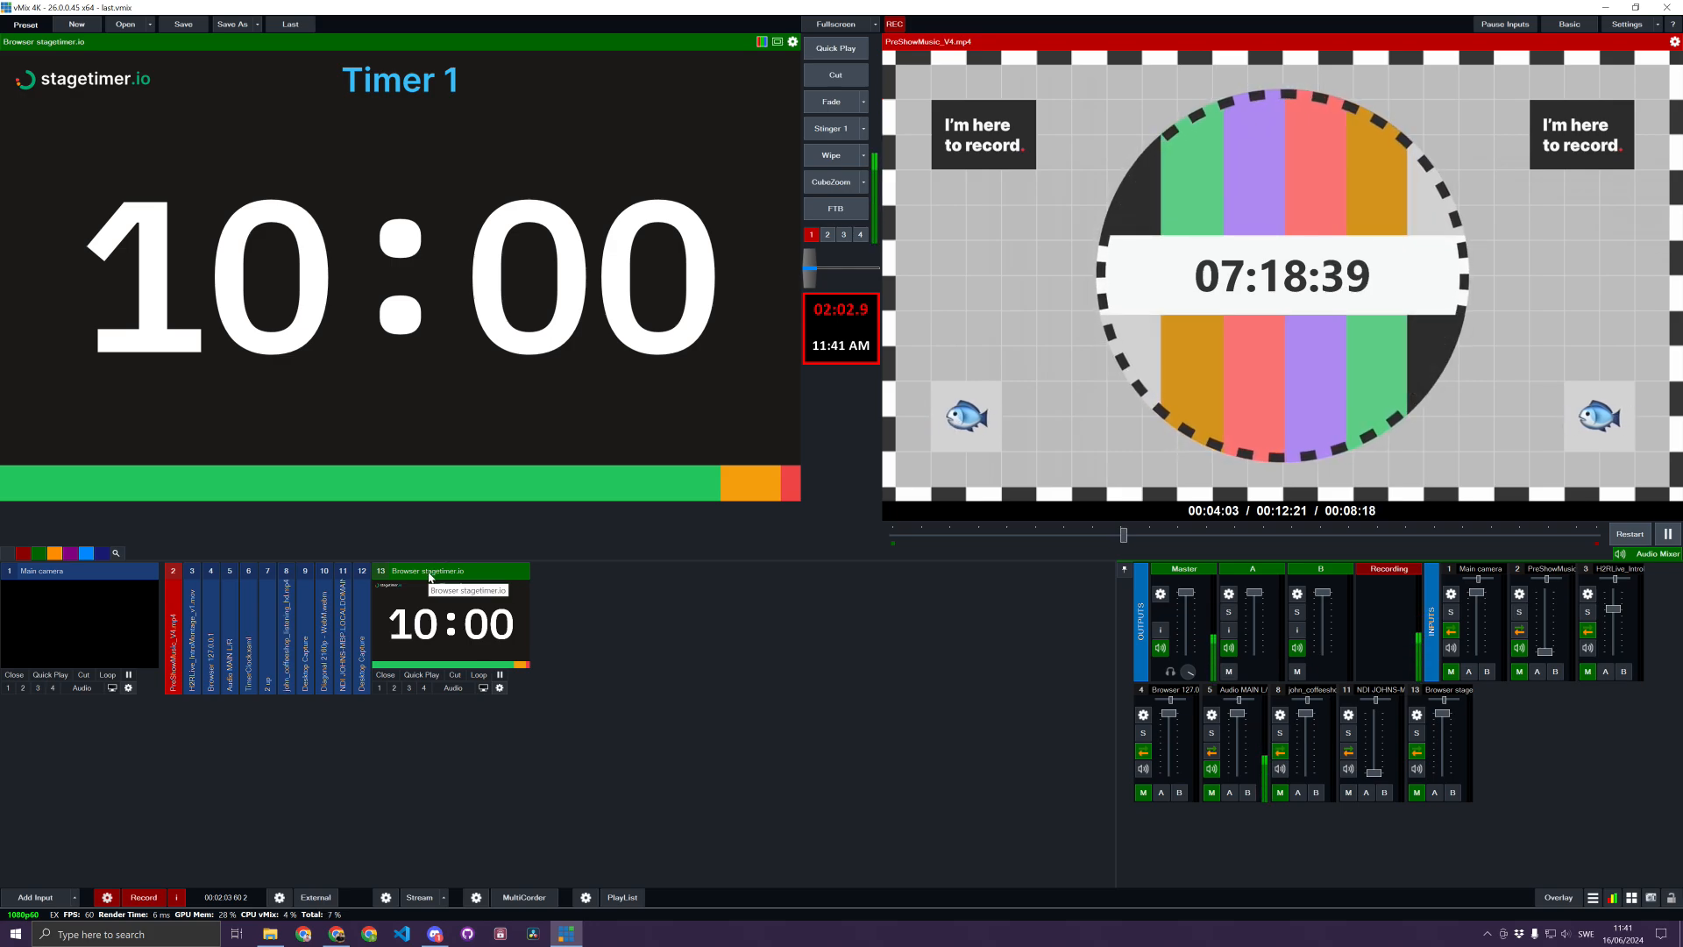